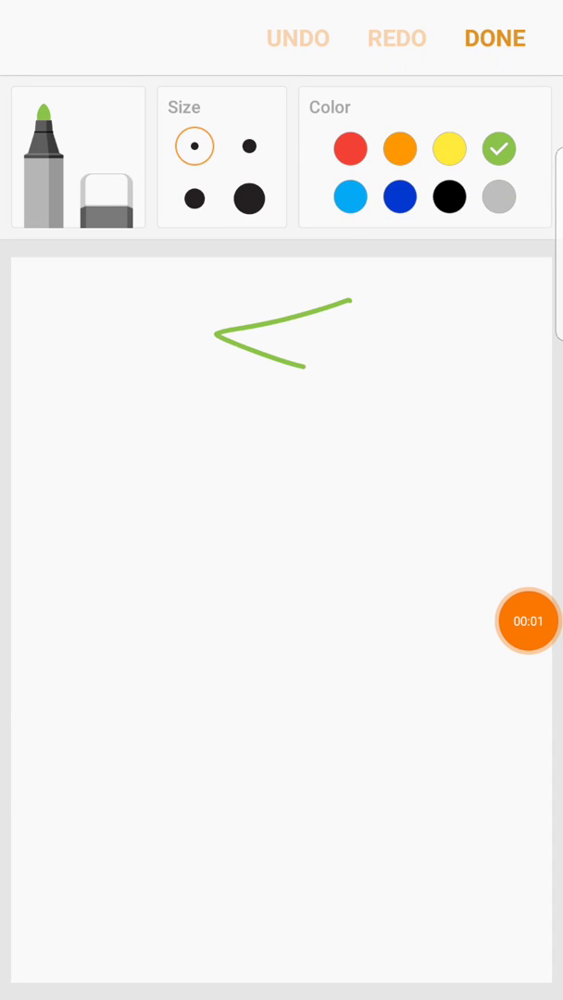
Sketch a green dollar sign with Service and Product underlined and divided, then insert it into the note
left_click_drag(297, 278, 329, 430)
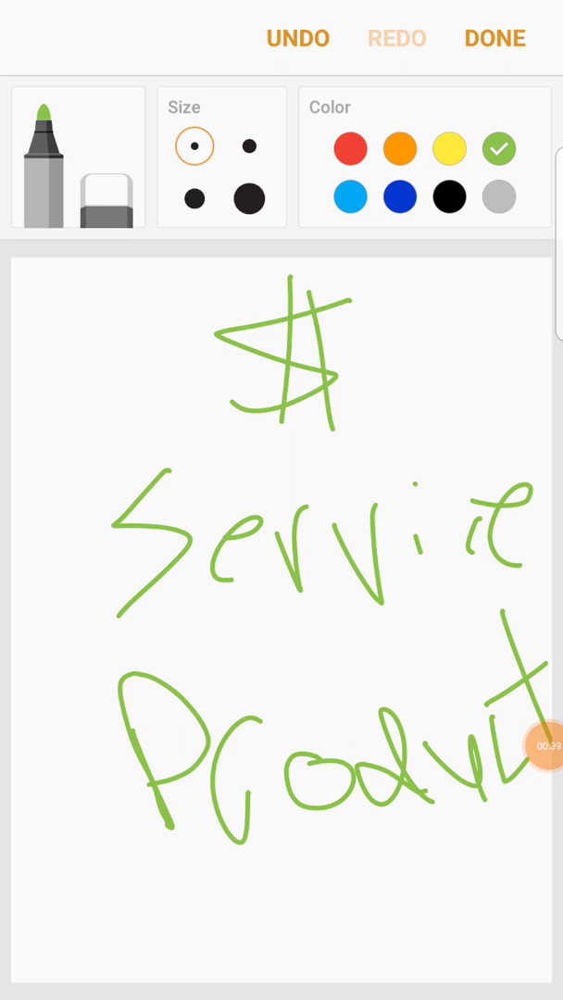
left_click_drag(111, 913, 404, 842)
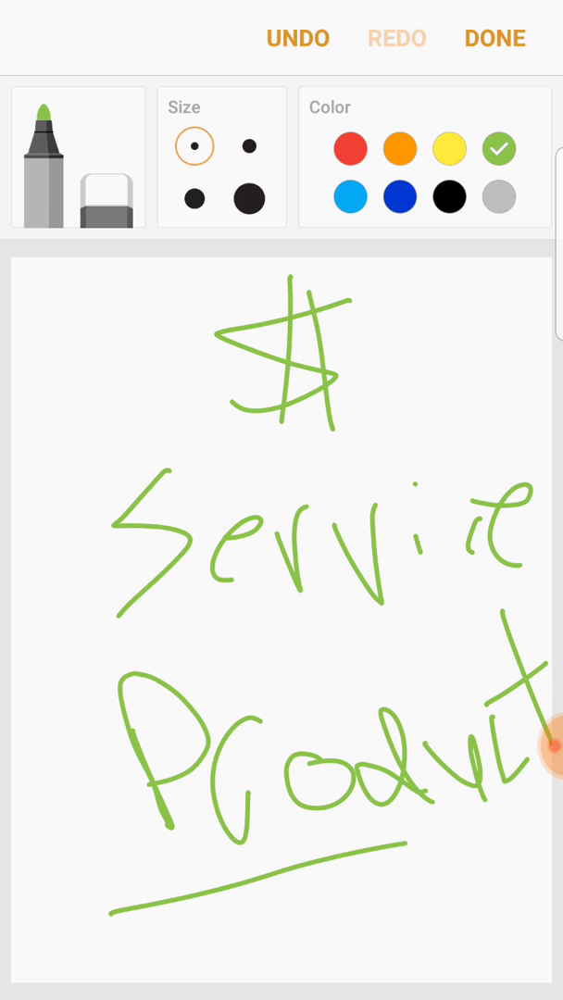
left_click_drag(101, 681, 519, 587)
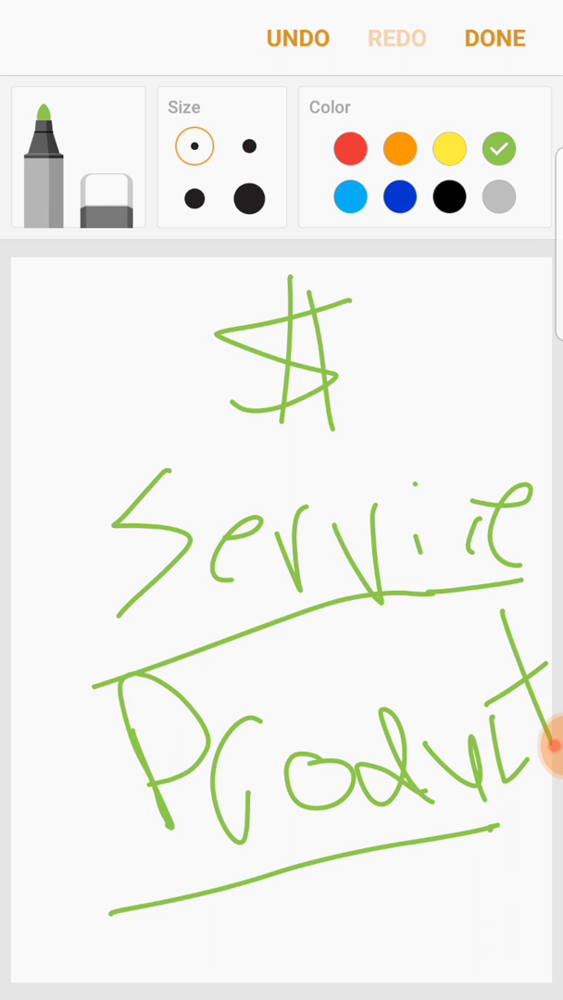
left_click(494, 37)
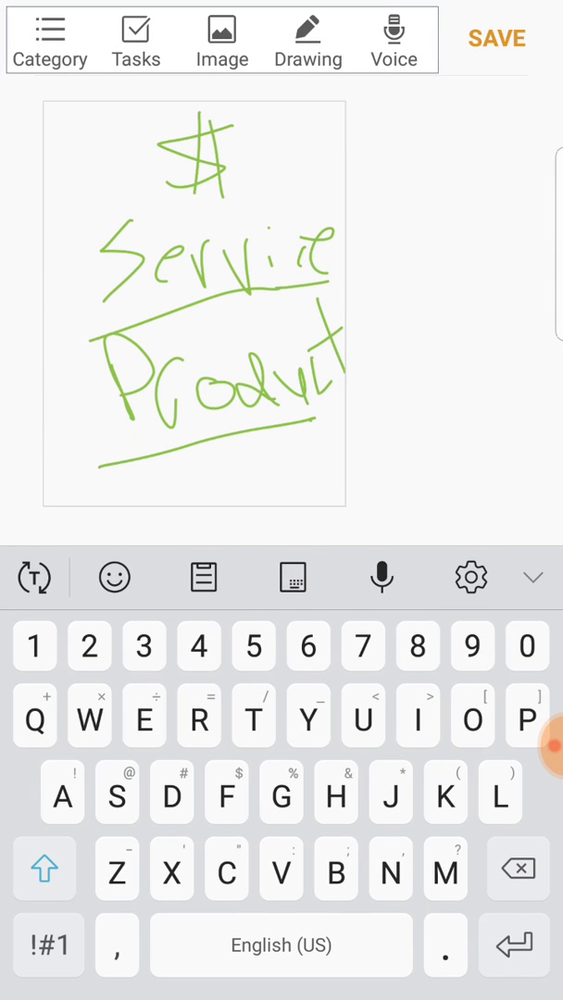
Begin a fresh drawing canvas for the underlined $30 figure
left_click(307, 41)
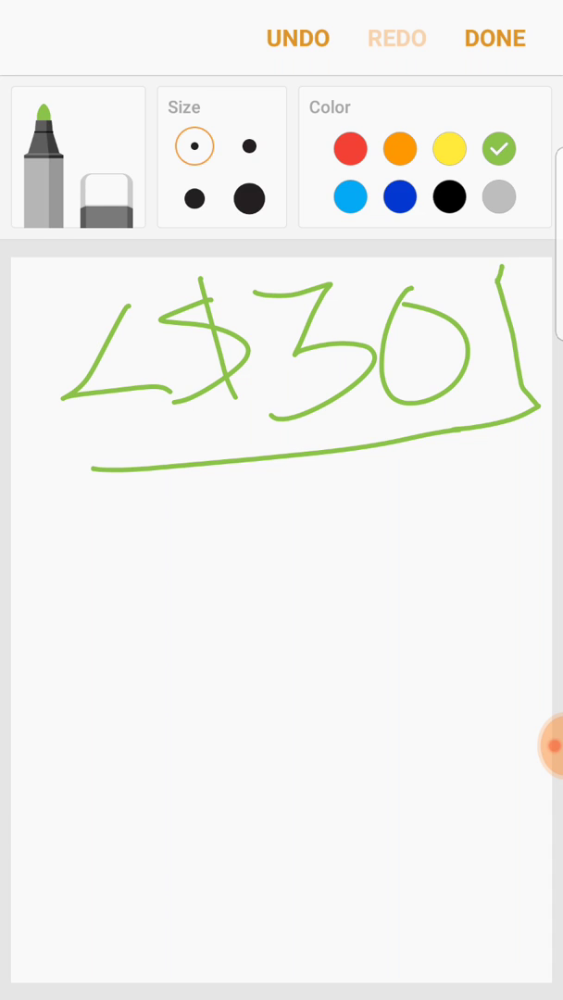
Box the $30 and write four $25 amounts totalling $100 beneath it
left_click_drag(37, 306, 370, 268)
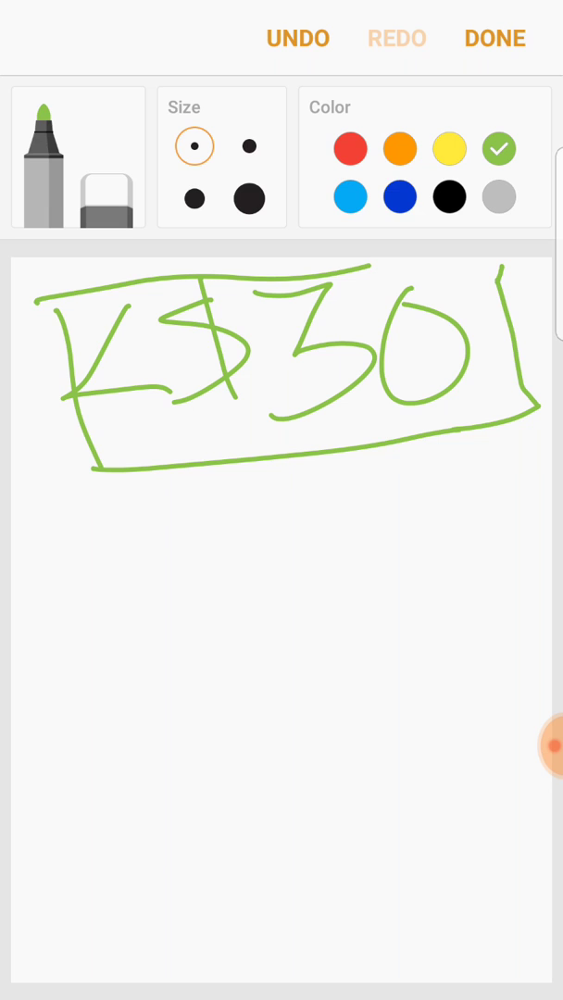
left_click_drag(355, 270, 485, 269)
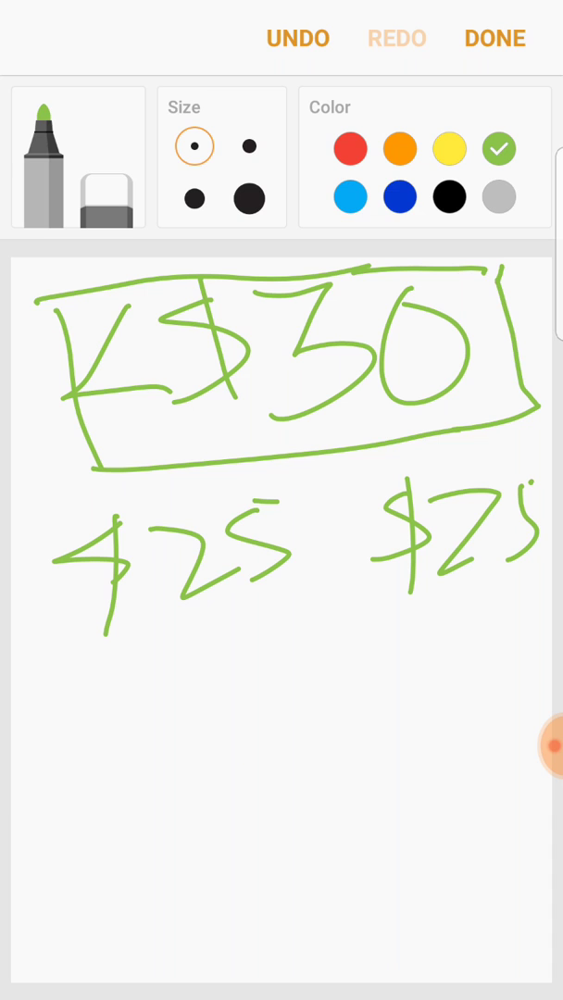
left_click_drag(194, 651, 324, 718)
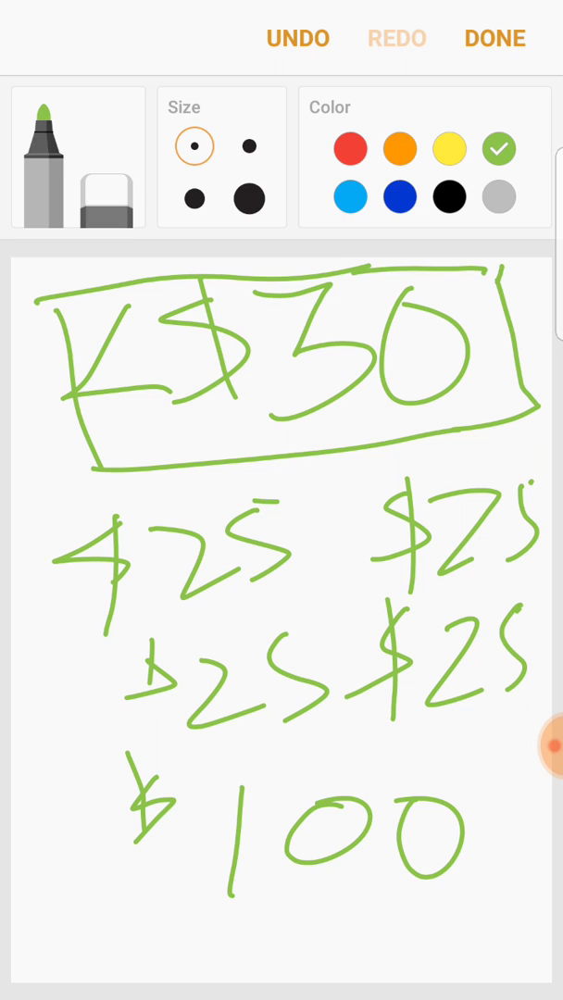
left_click_drag(74, 898, 222, 953)
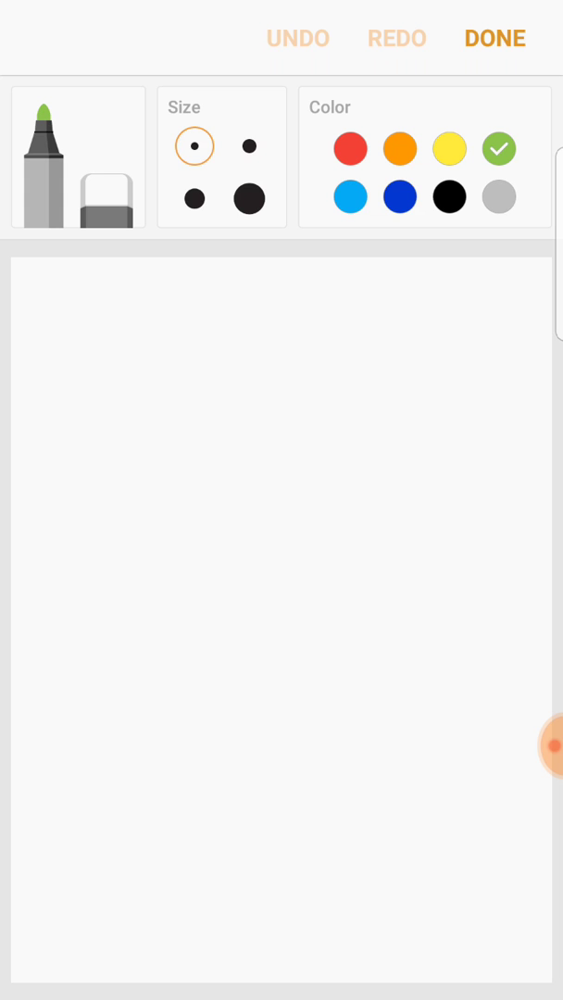
Write Time = $3000 underlined and 100 × $5 = $500, then insert the sketch into the note
left_click_drag(84, 324, 204, 274)
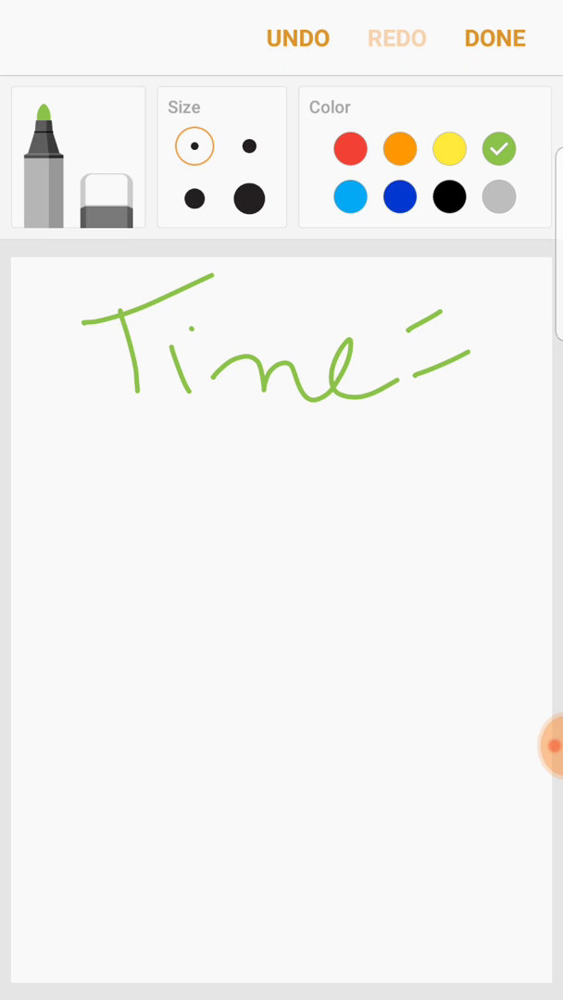
left_click_drag(485, 277, 500, 407)
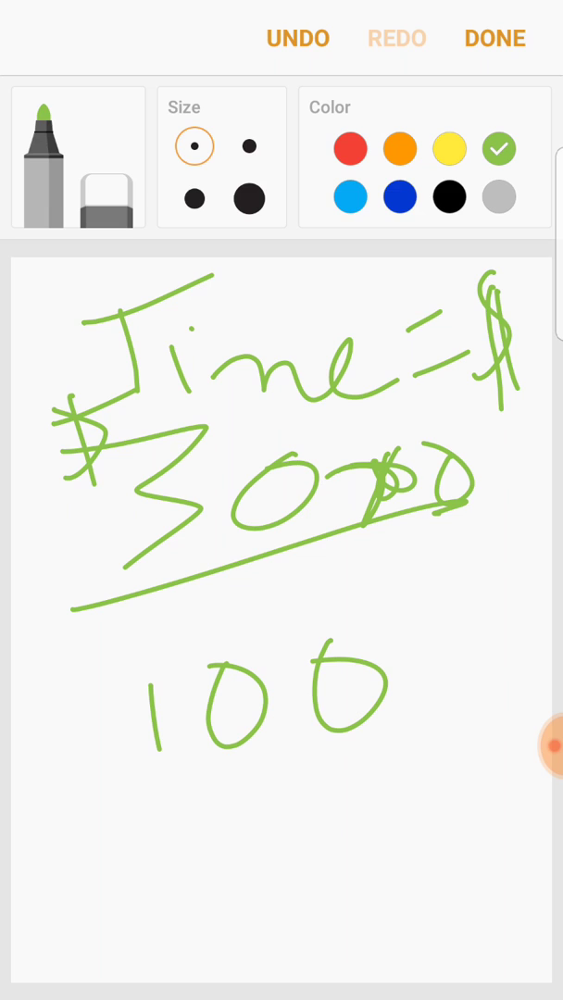
left_click_drag(74, 815, 162, 892)
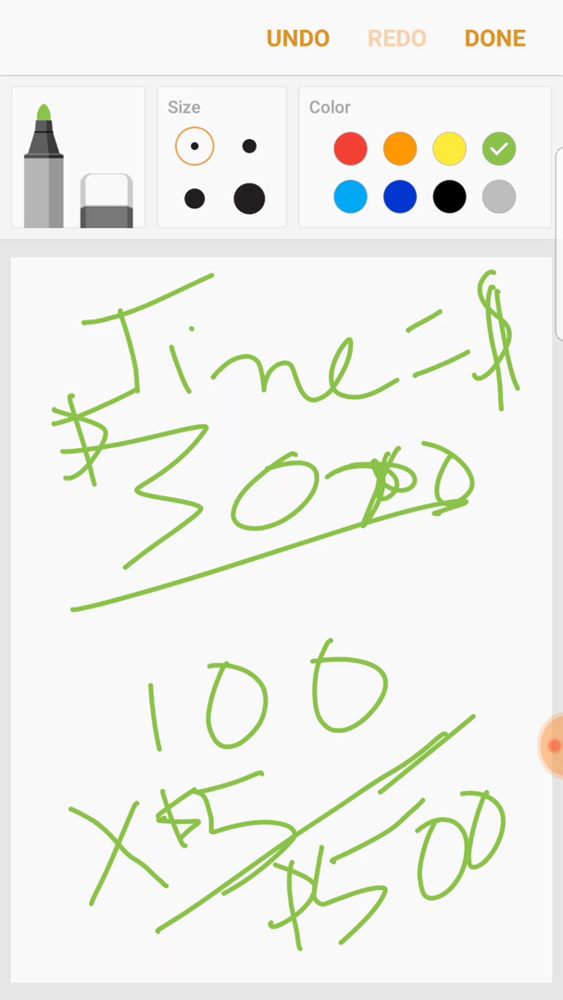
left_click(494, 37)
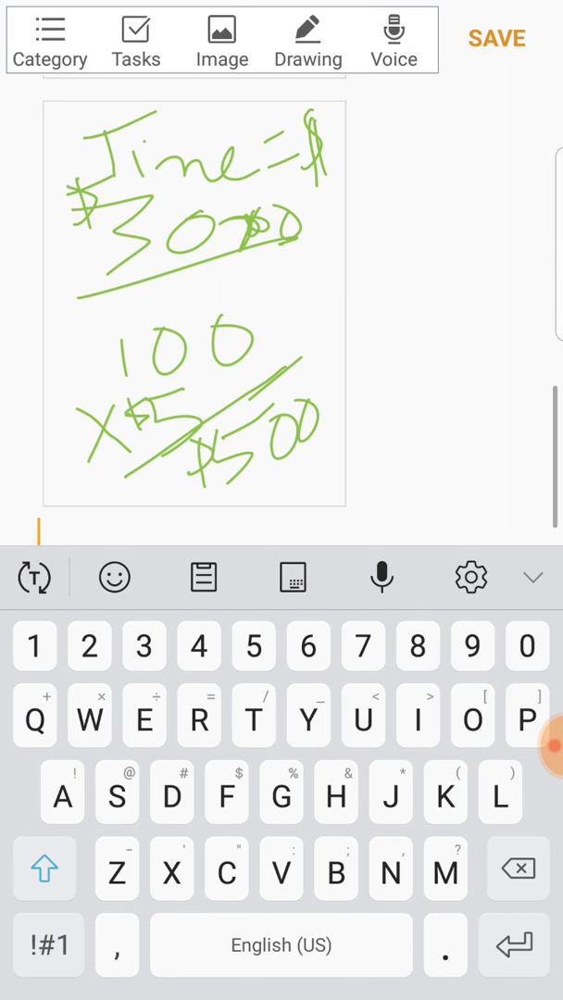
Sketch $500 and $7 over a total line giving $3500, insert it, and start another blank canvas
left_click(308, 39)
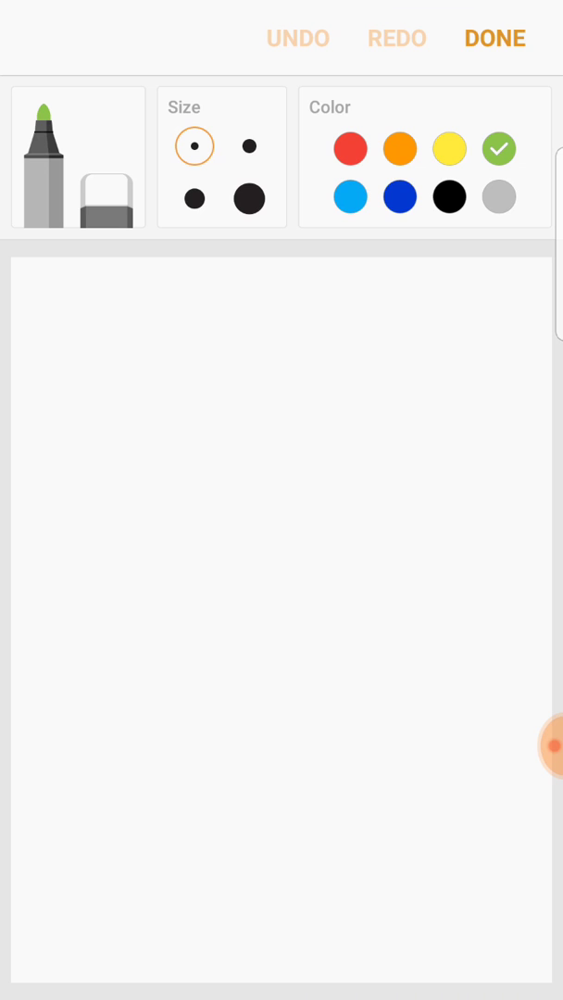
left_click_drag(222, 395, 185, 527)
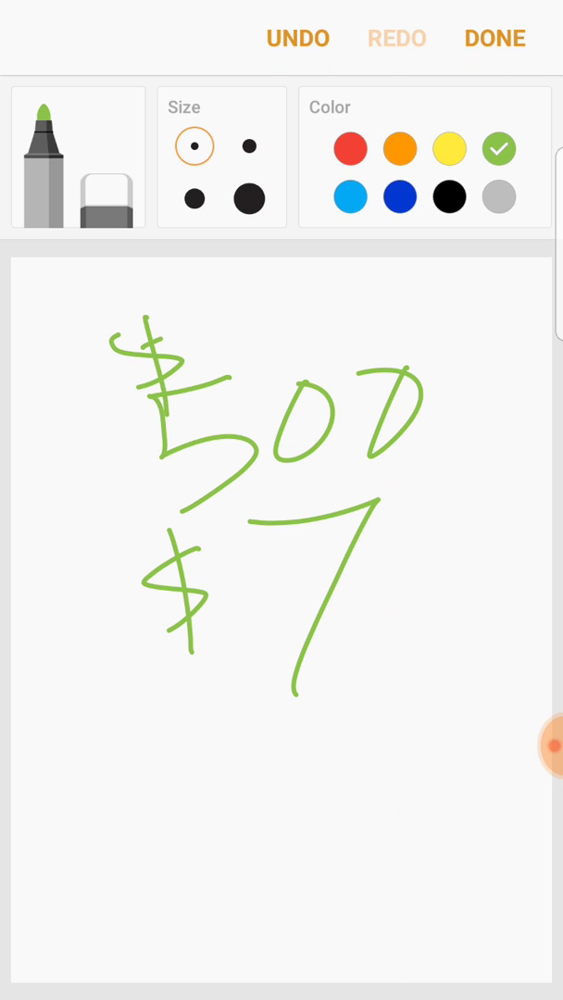
left_click_drag(109, 785, 472, 613)
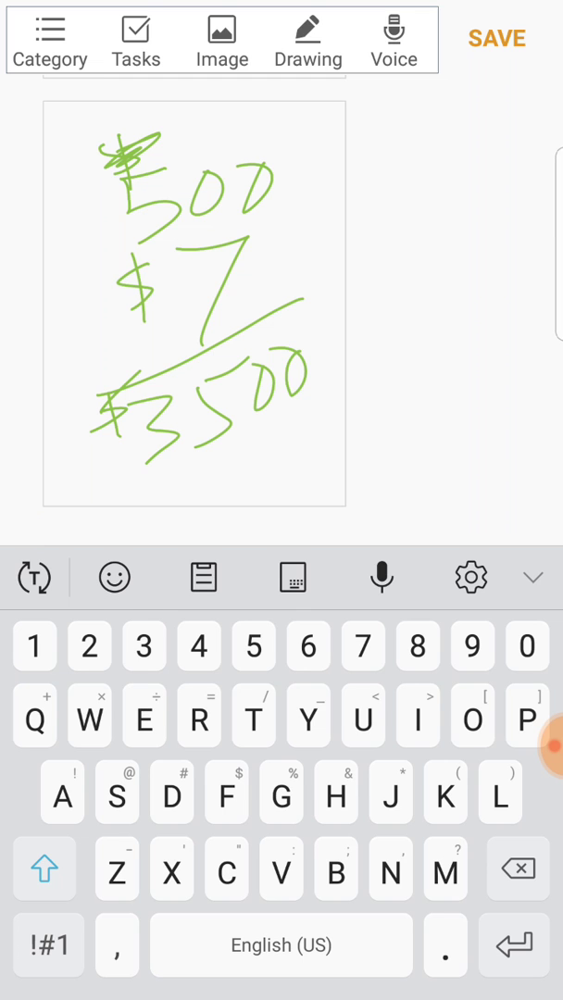
left_click(307, 39)
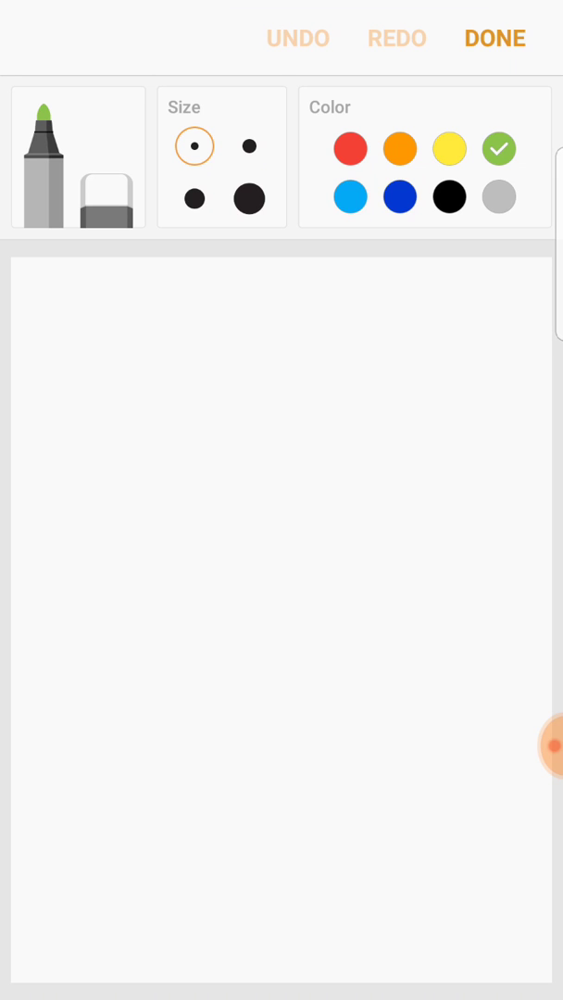
Write 1000 with $8 beneath it in green on the canvas
left_click_drag(133, 315, 343, 407)
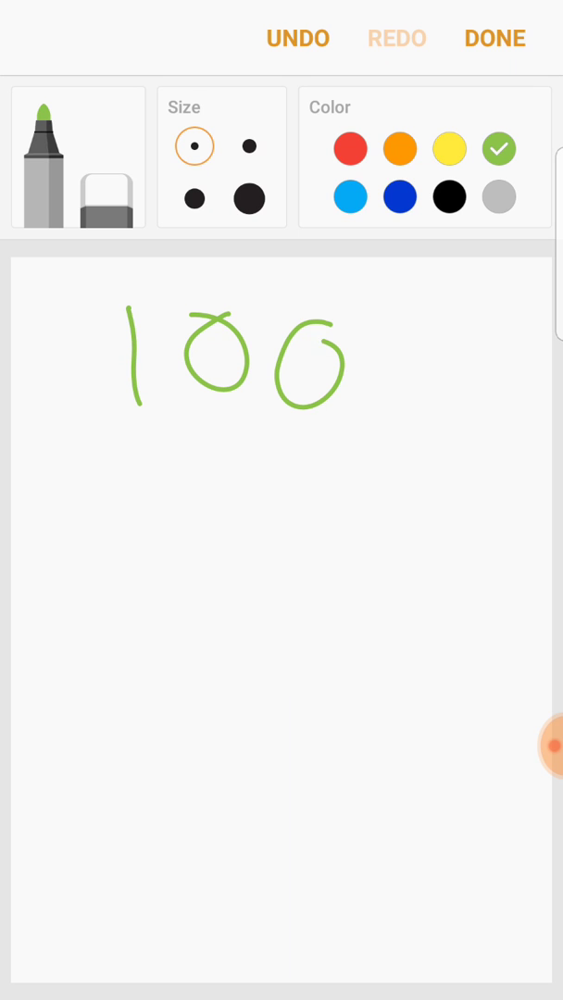
left_click_drag(333, 333, 393, 407)
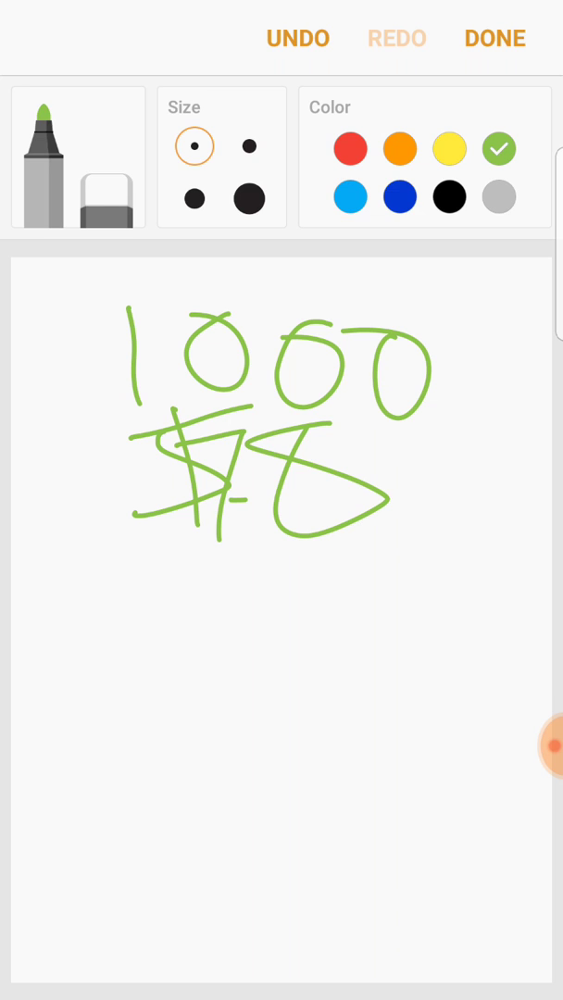
left_click_drag(121, 604, 507, 489)
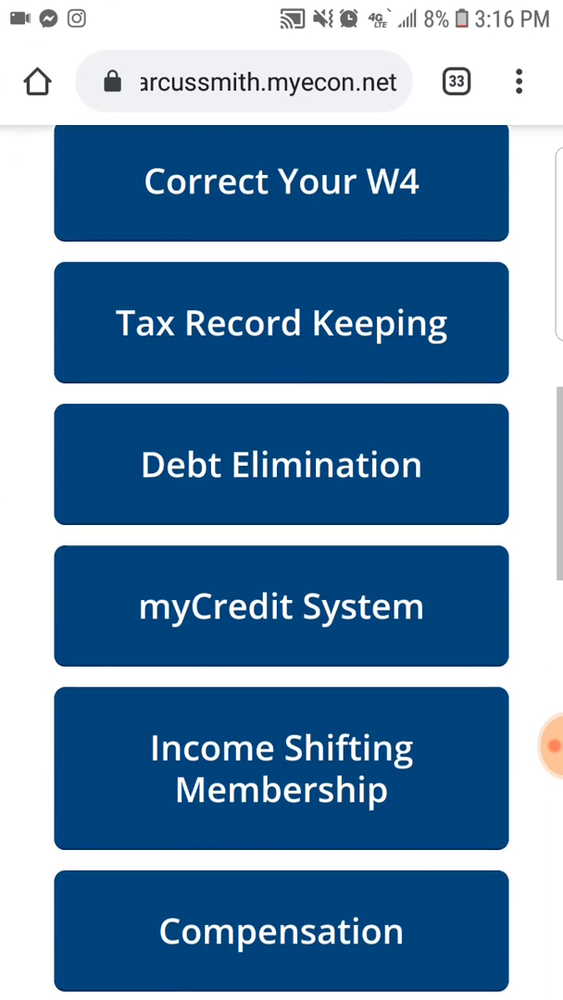
Scroll down the myEcon menu toward the Income Shifting Membership entry
scroll("down", 3)
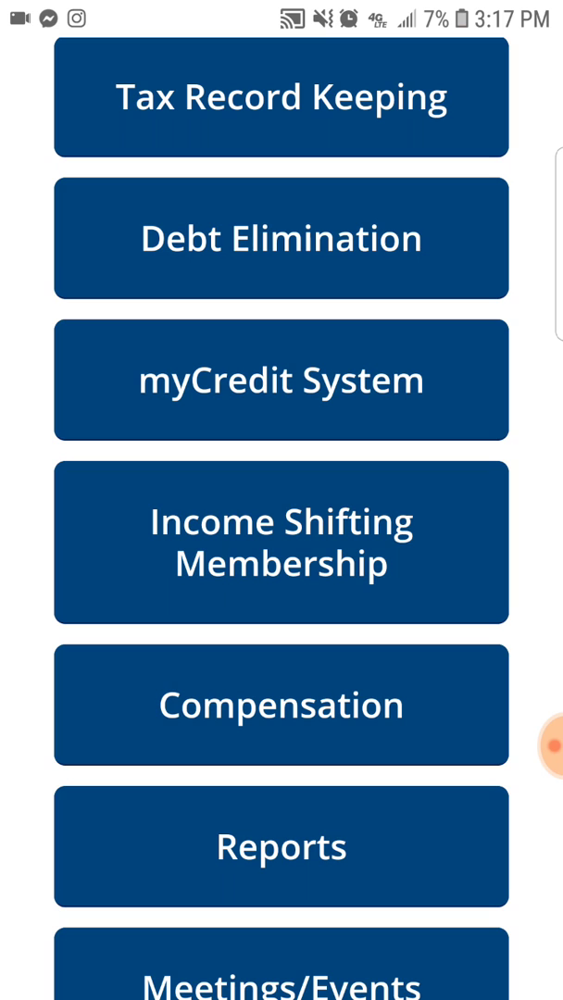
scroll("down", 3)
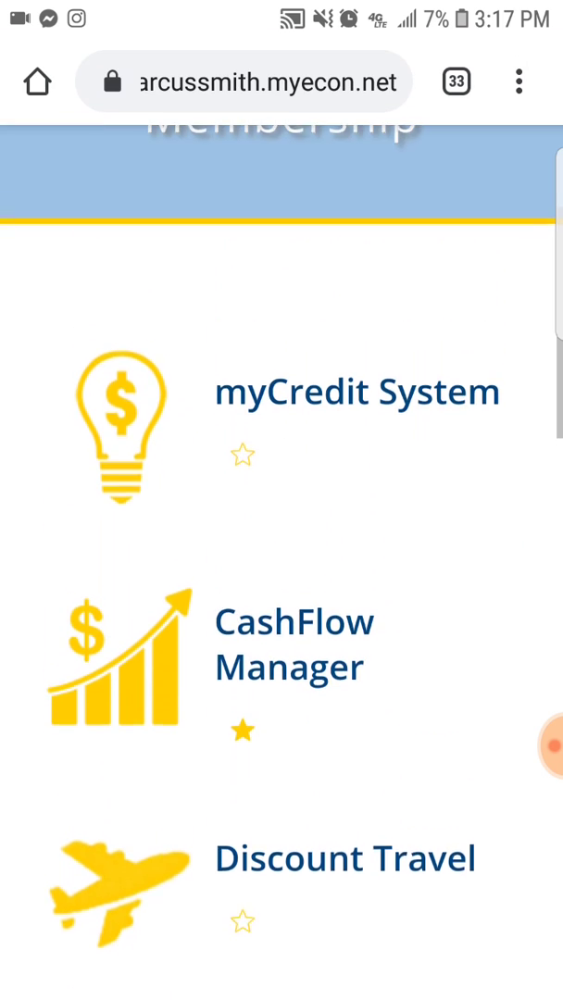
scroll("down", 3)
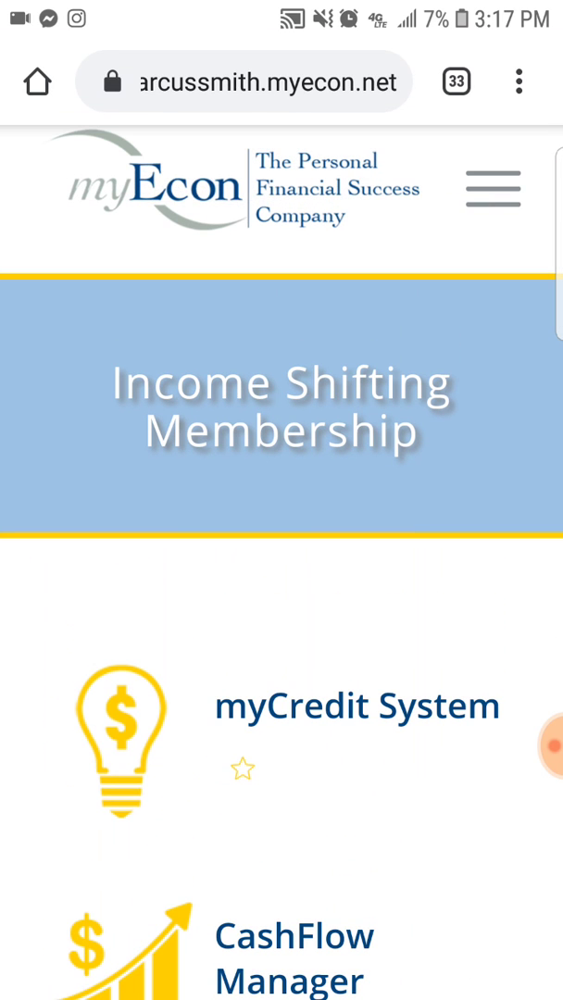
Scroll through the membership tools and go to the myCredit System home page
scroll("down", 3)
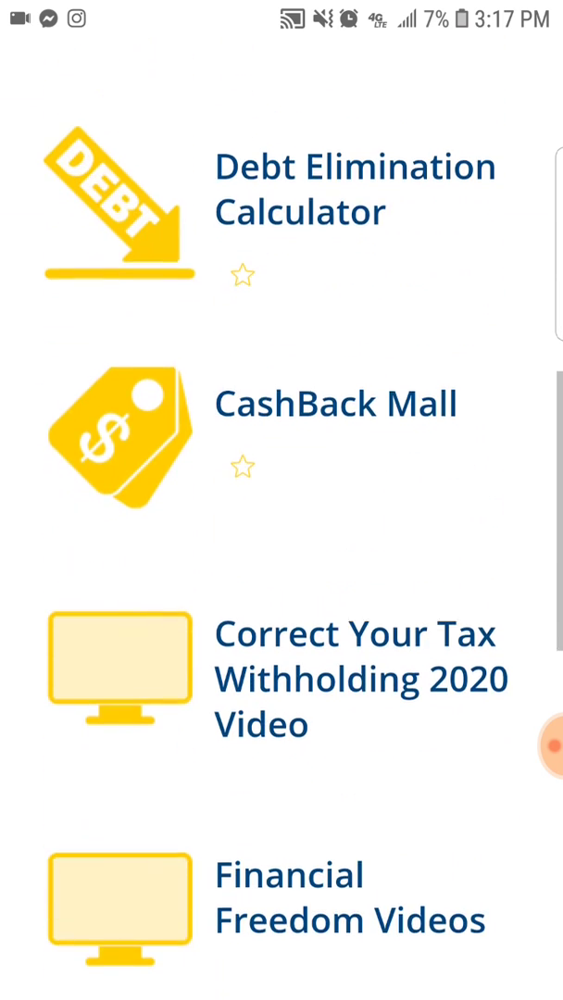
scroll("down", 3)
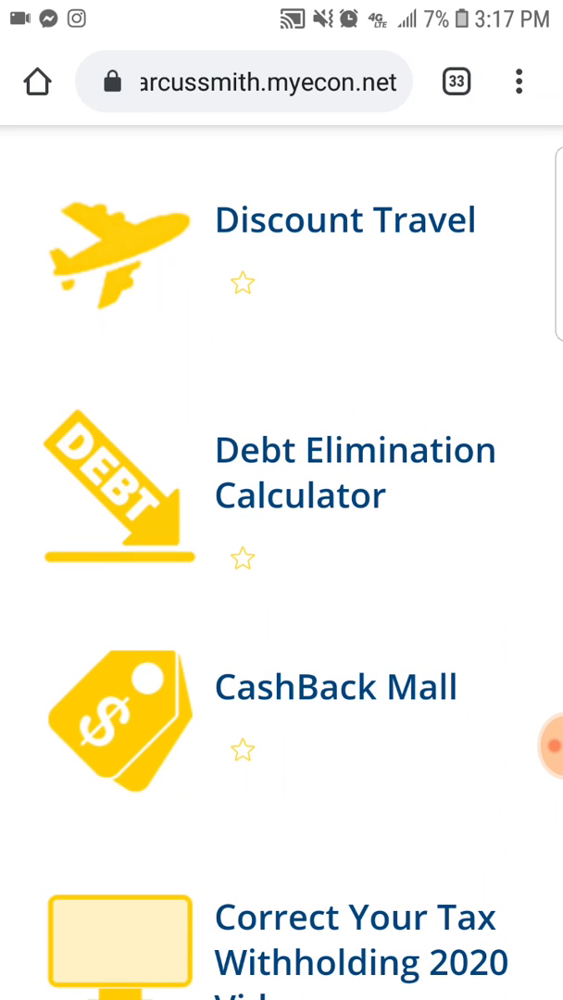
scroll("down", 3)
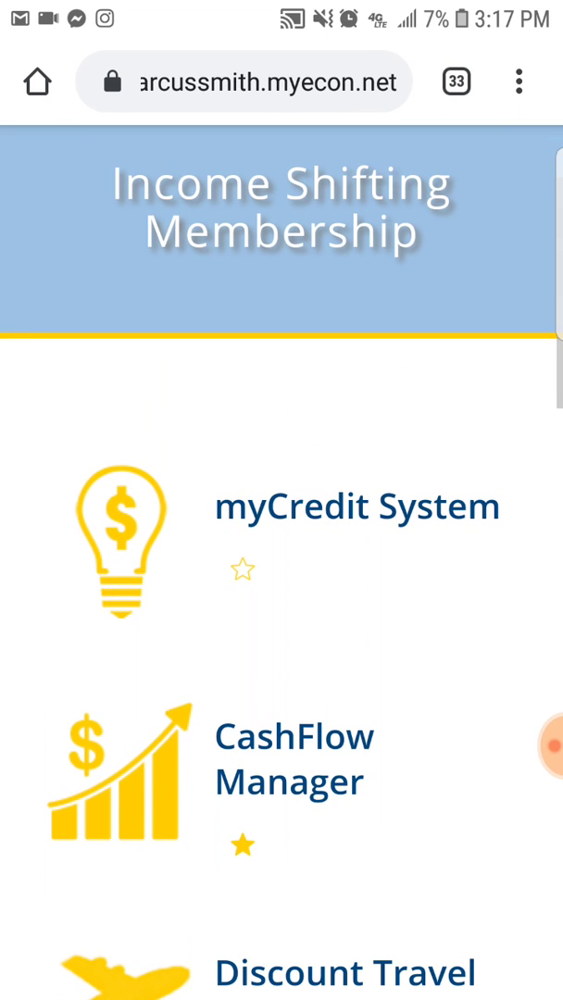
left_click(356, 506)
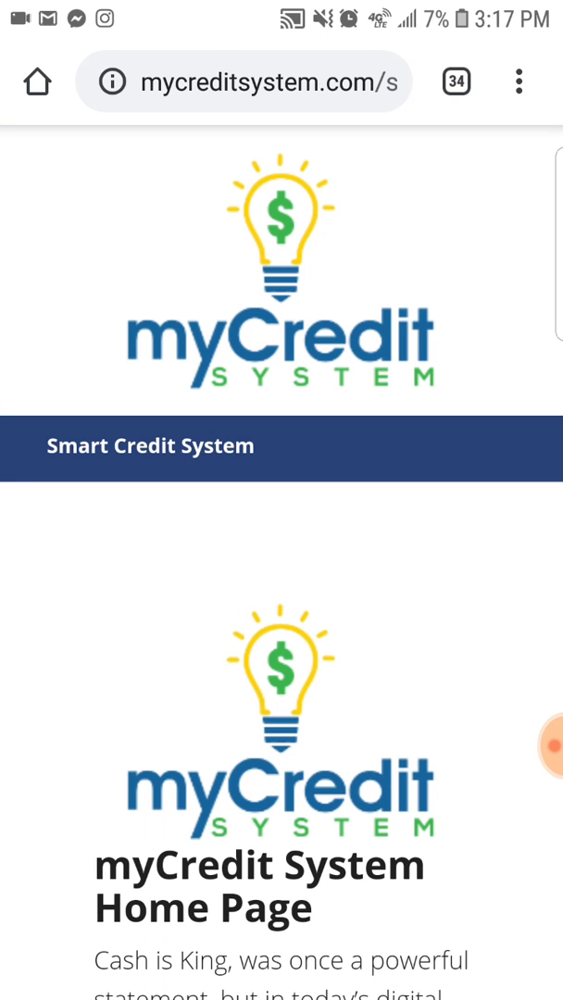
Enter the 750CreditPlan Membership Course Page and scroll through its course lessons to Summary
scroll("down", 3)
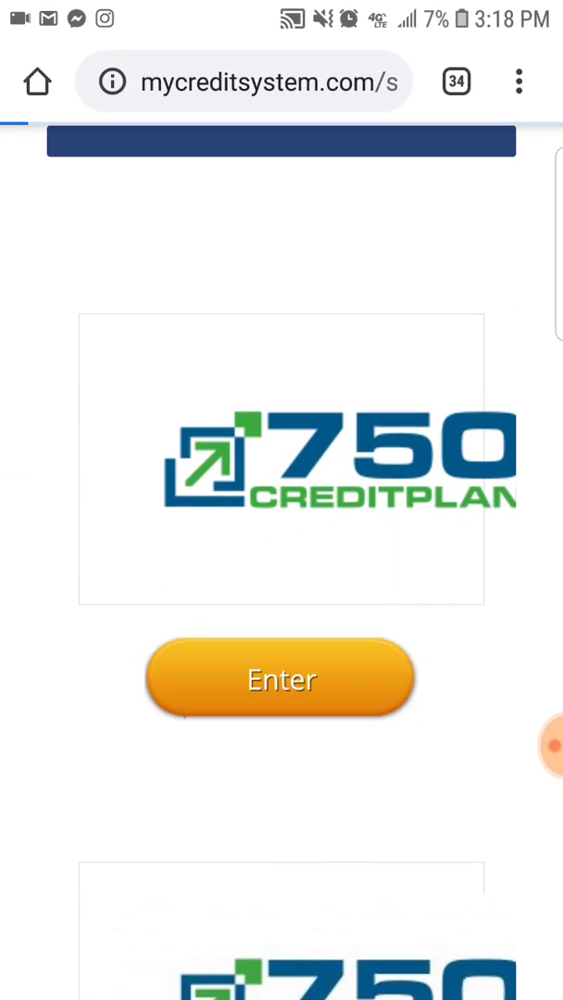
left_click(282, 678)
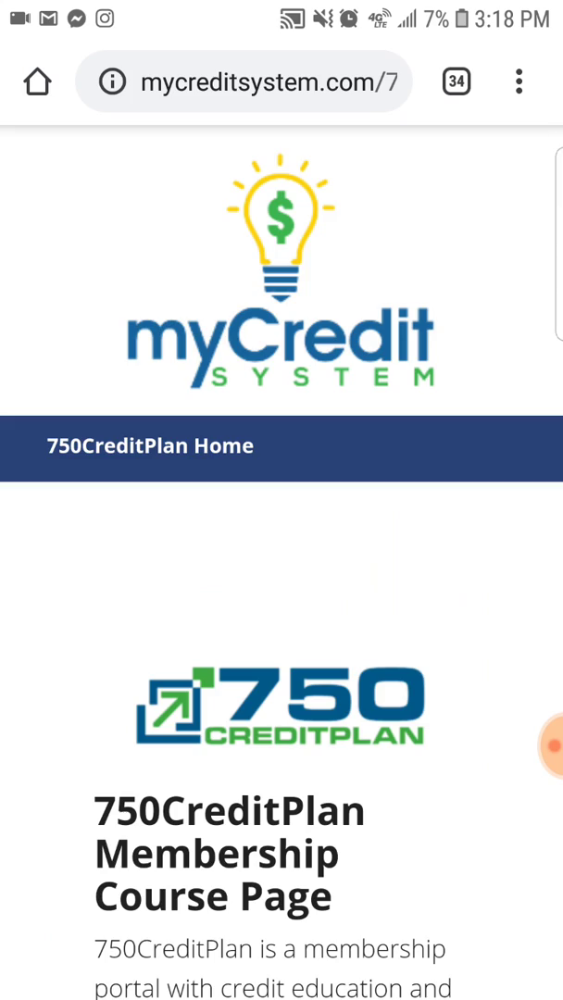
scroll("down", 3)
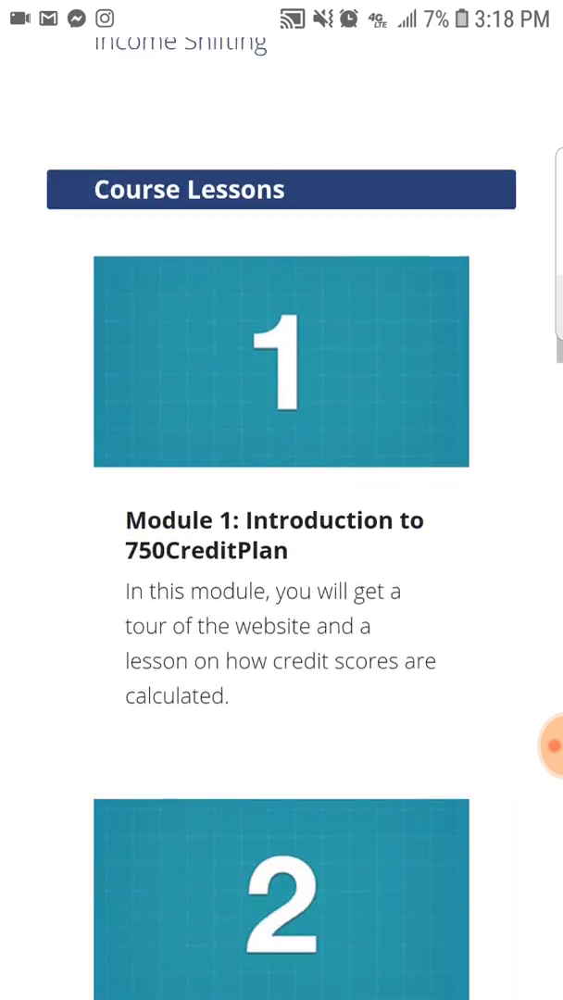
scroll("down", 3)
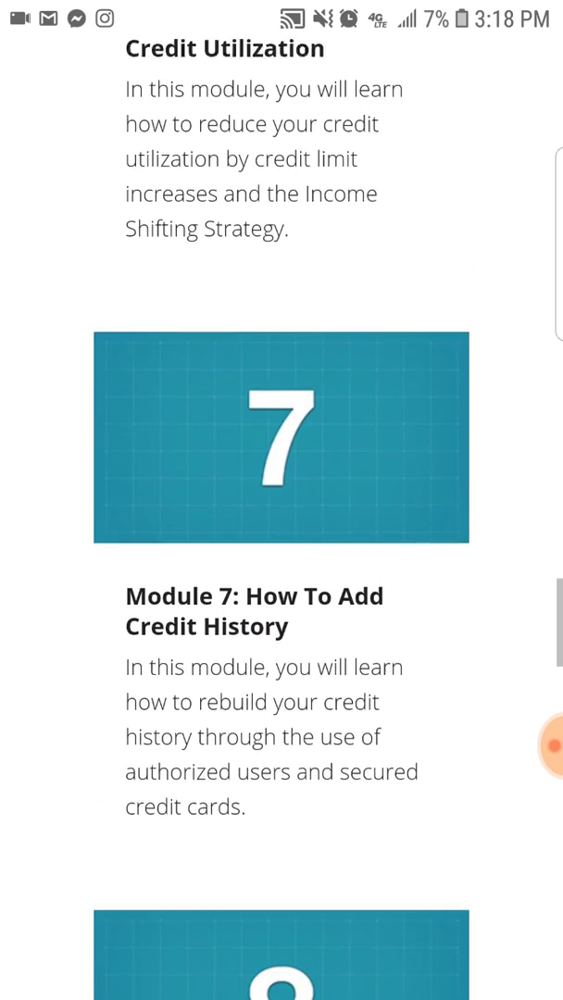
scroll("down", 3)
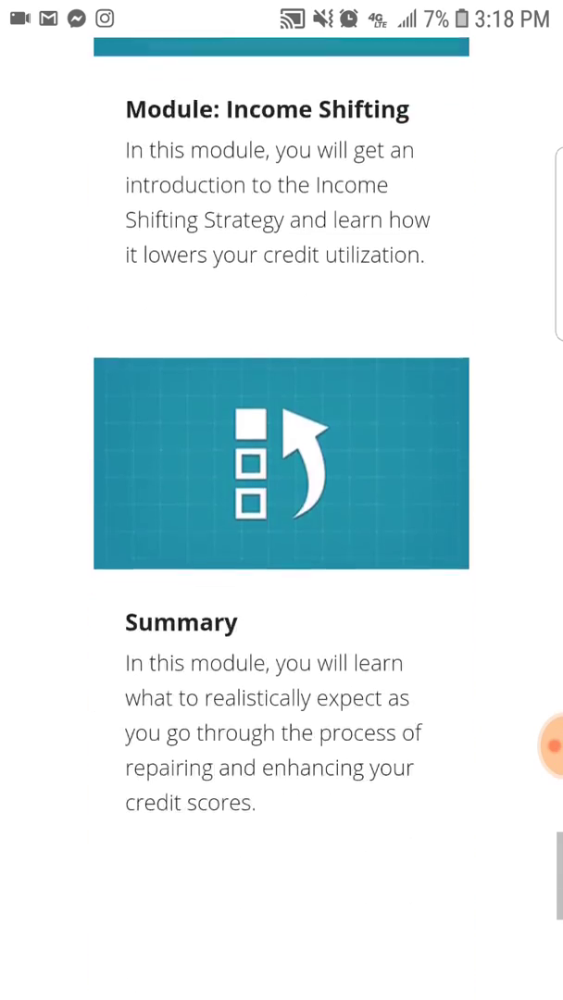
scroll("up", 3)
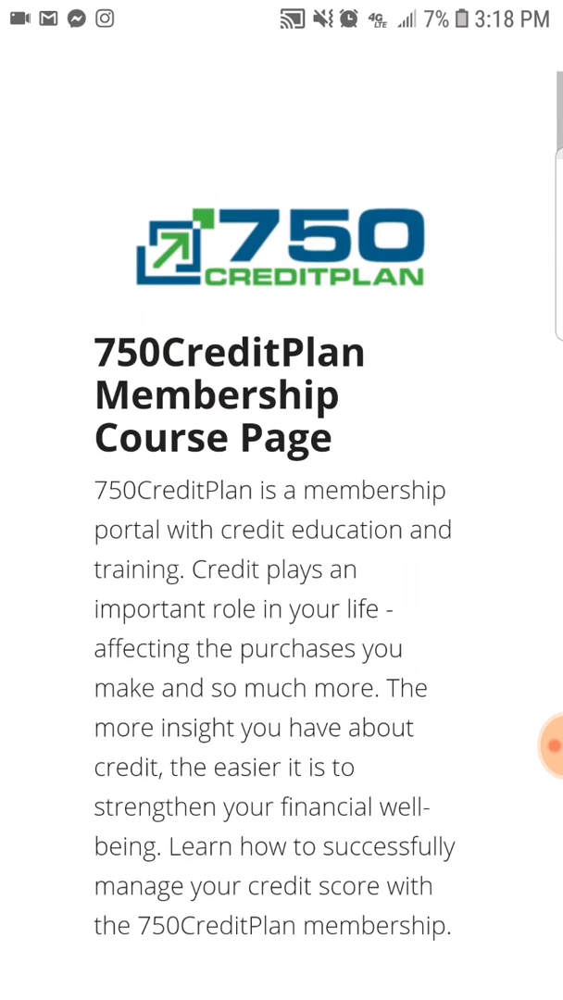
scroll("down", 3)
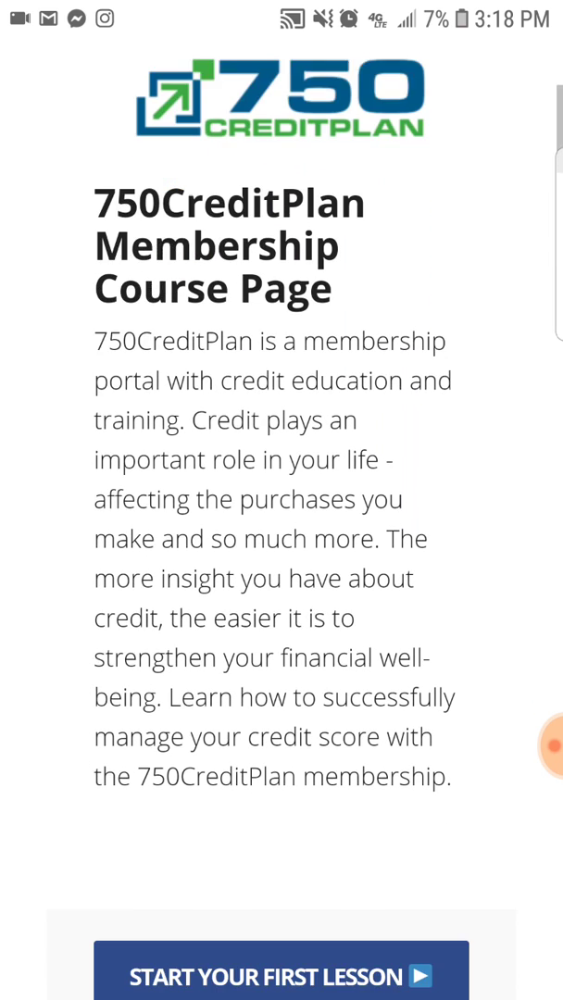
scroll("down", 3)
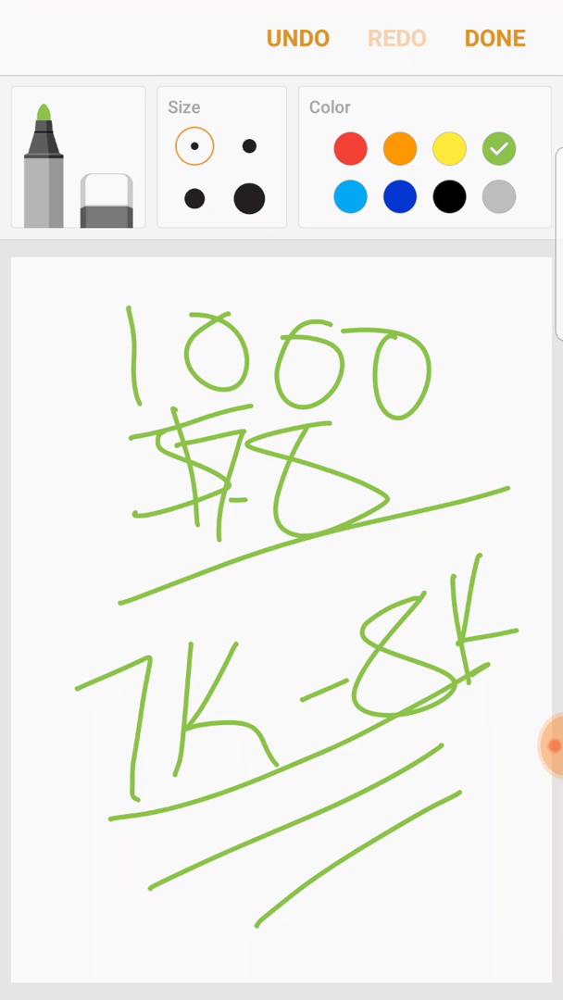
Insert the 1000/$8/7K–8K drawing, then sketch $30 above a boxed dollar sign on a new canvas
left_click(495, 37)
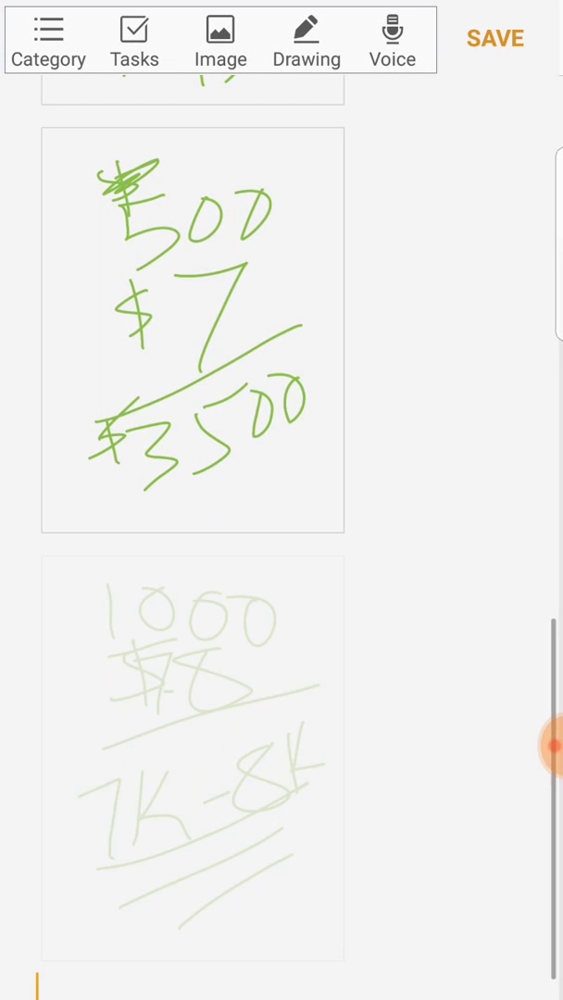
left_click(306, 40)
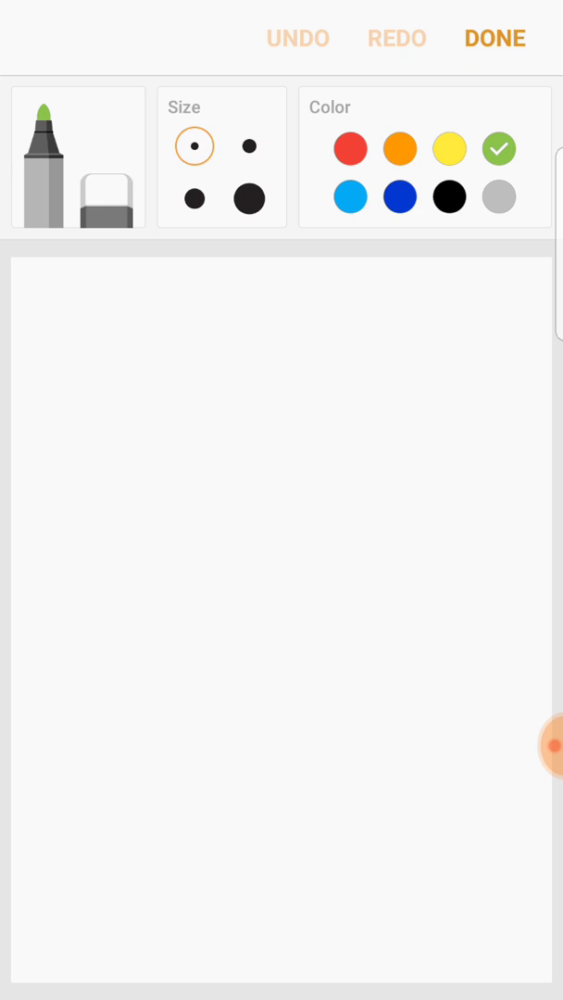
left_click_drag(170, 319, 226, 472)
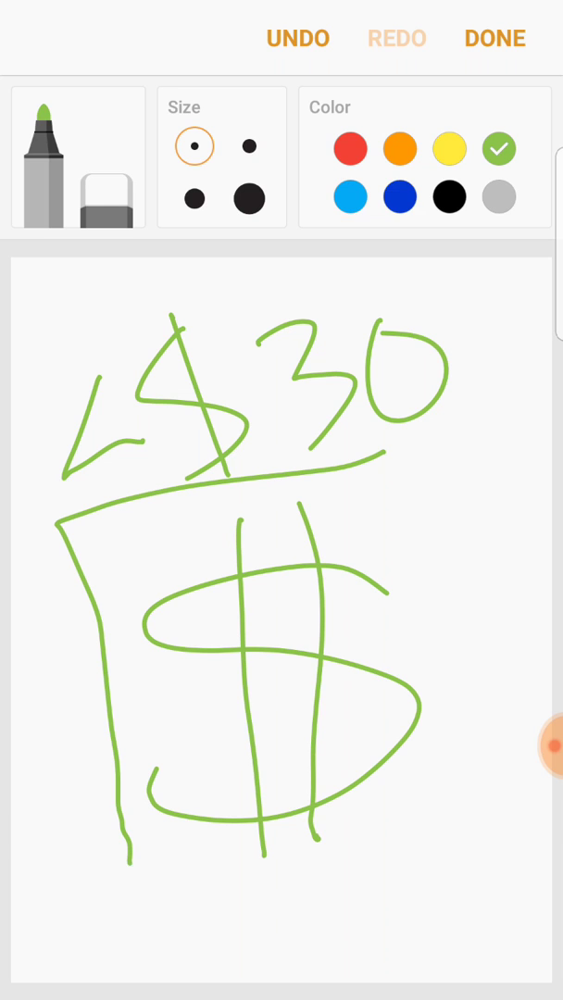
left_click_drag(404, 448, 134, 867)
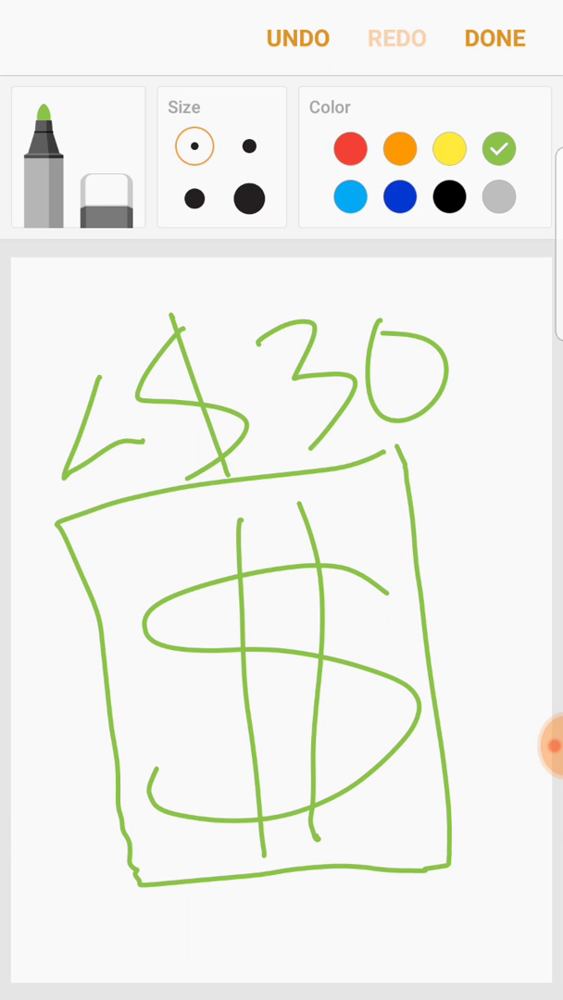